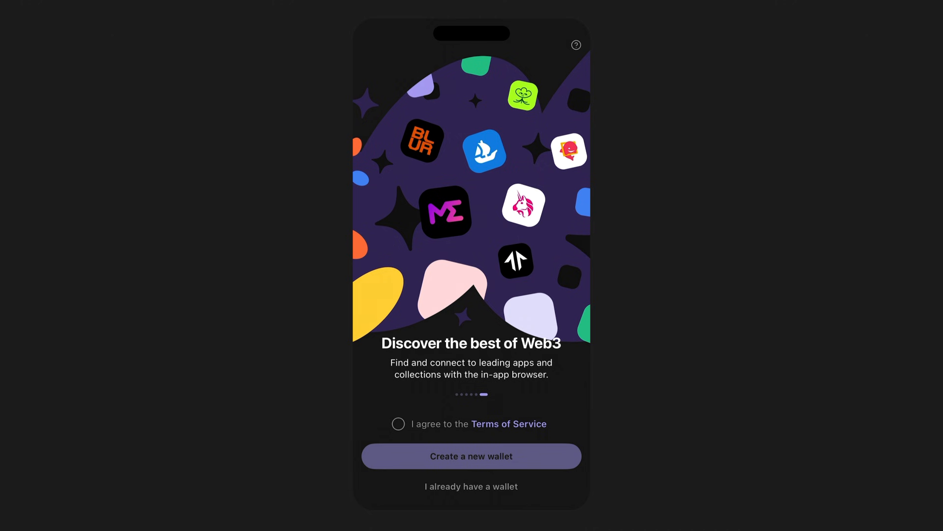
Step: Agree to Phantom's Terms of Service to start creating a new wallet
{"action": "left_click", "coordinate": [398, 423]}
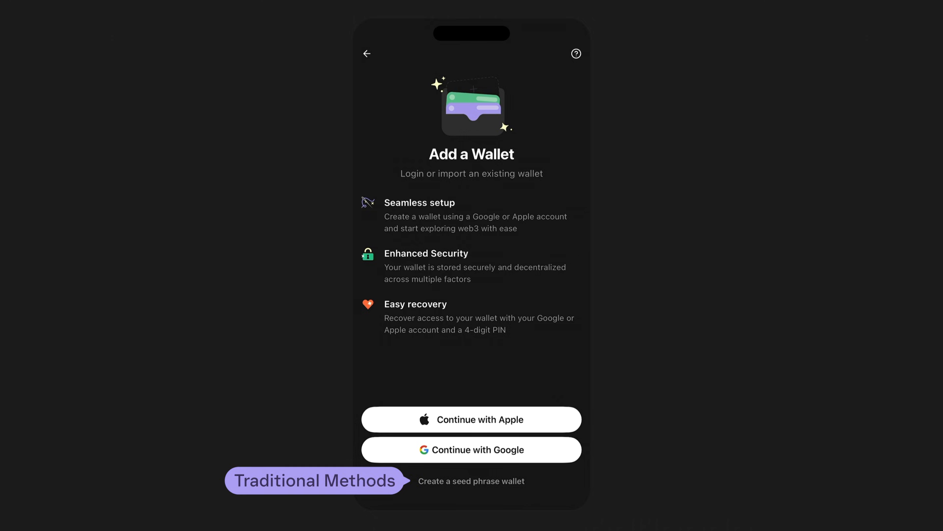
Step: Continue with Google and approve sharing account details with Phantom Auth
{"action": "left_click", "coordinate": [472, 450]}
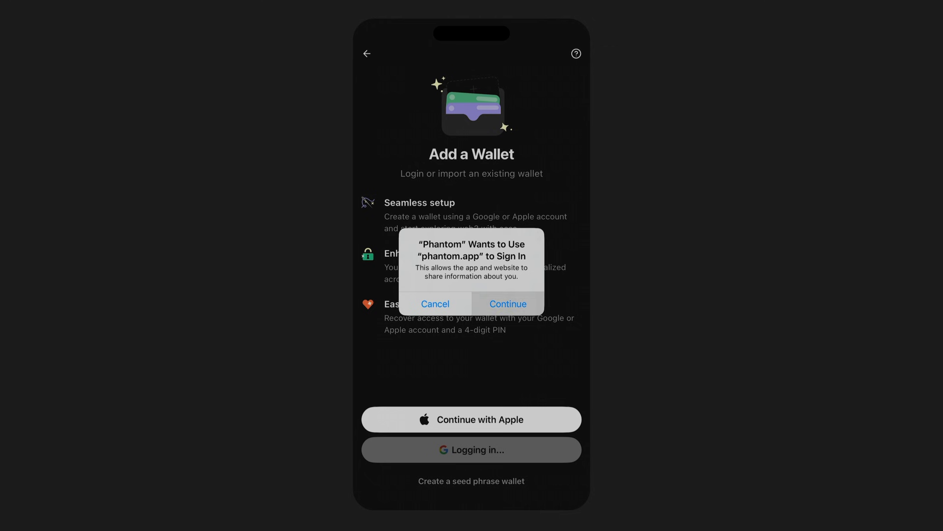
{"action": "left_click", "coordinate": [509, 303]}
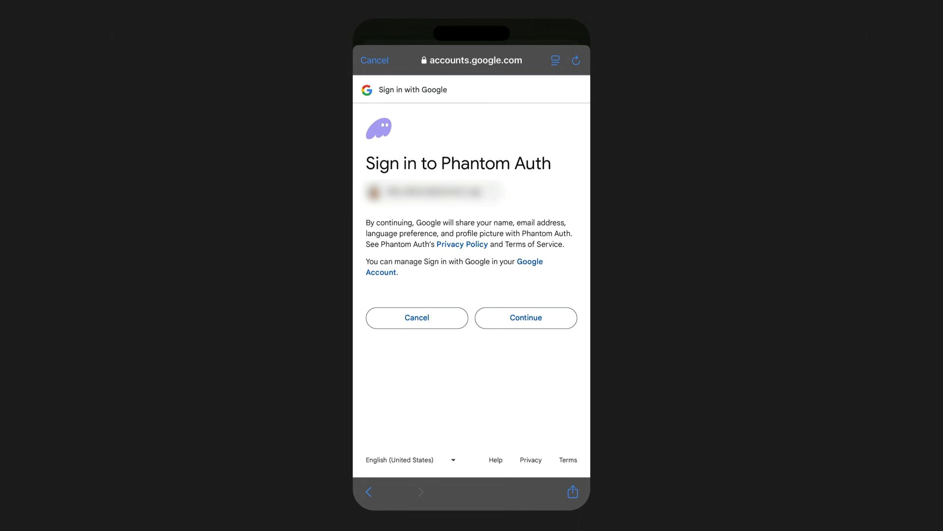
{"action": "left_click", "coordinate": [526, 317]}
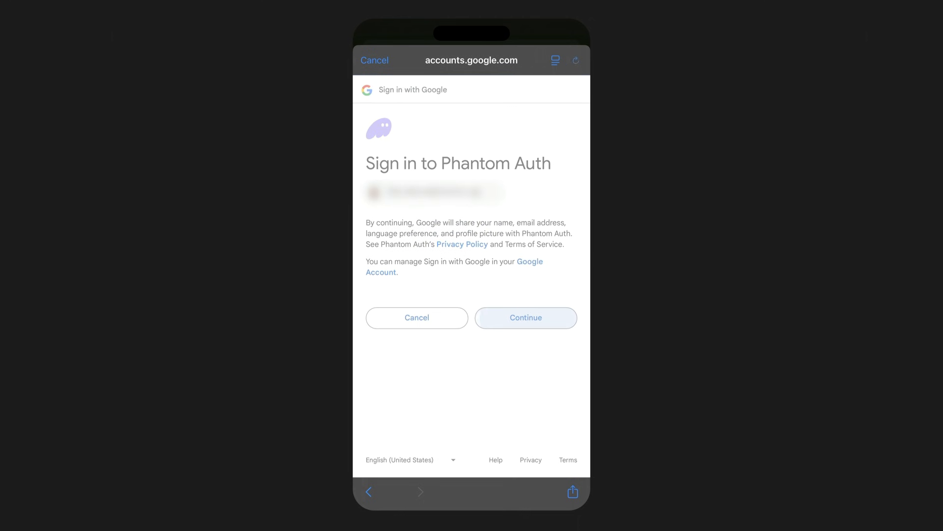
{"action": "left_click", "coordinate": [526, 318]}
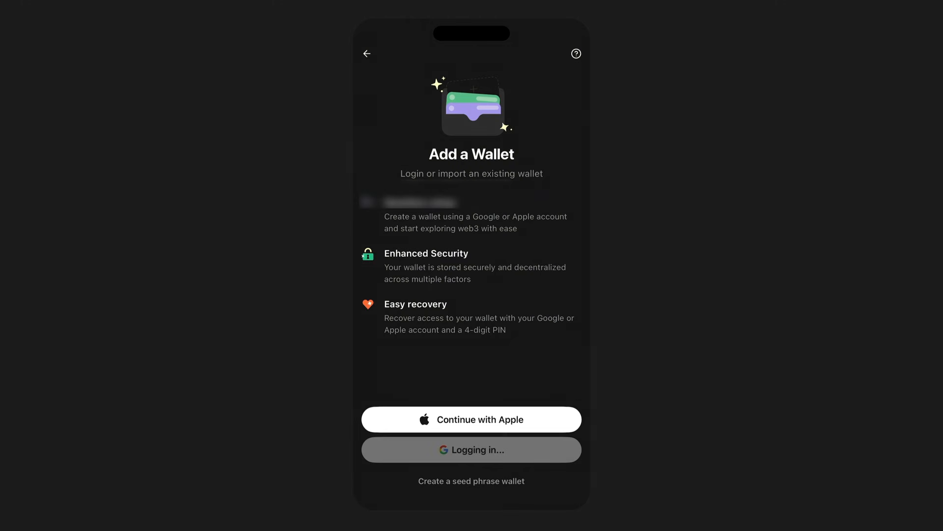
Step: Enter a new wallet PIN, then re-enter it to create the PIN
{"action": "left_click", "coordinate": [471, 450]}
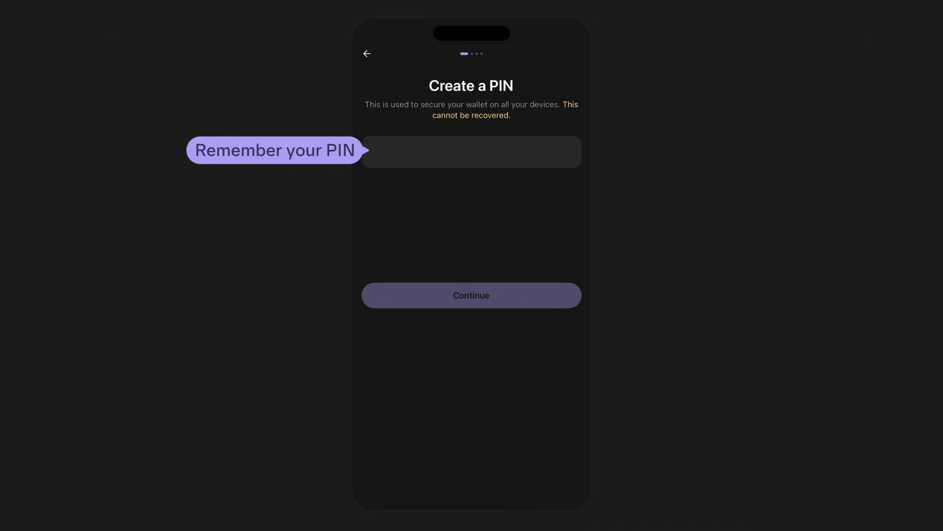
{"action": "left_click", "coordinate": [471, 296]}
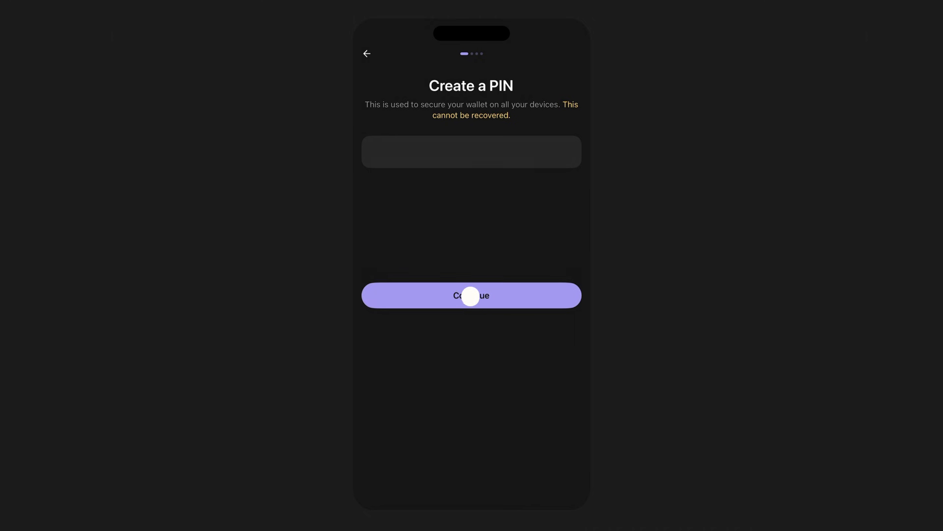
{"action": "left_click", "coordinate": [471, 295]}
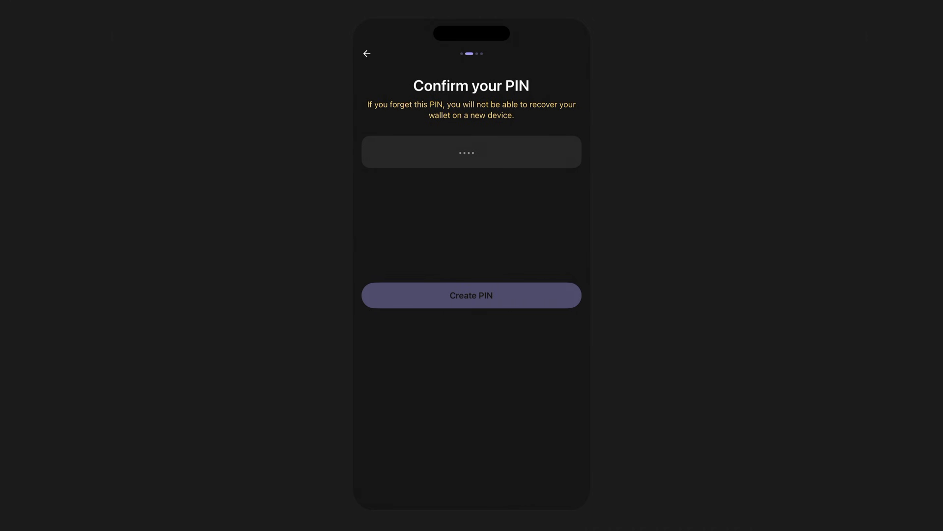
{"action": "left_click", "coordinate": [471, 295]}
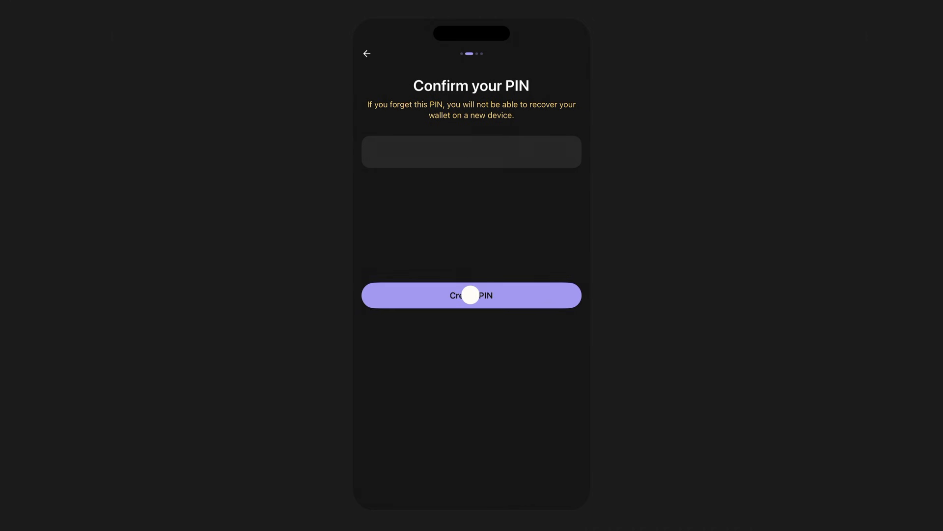
{"action": "left_click", "coordinate": [470, 295]}
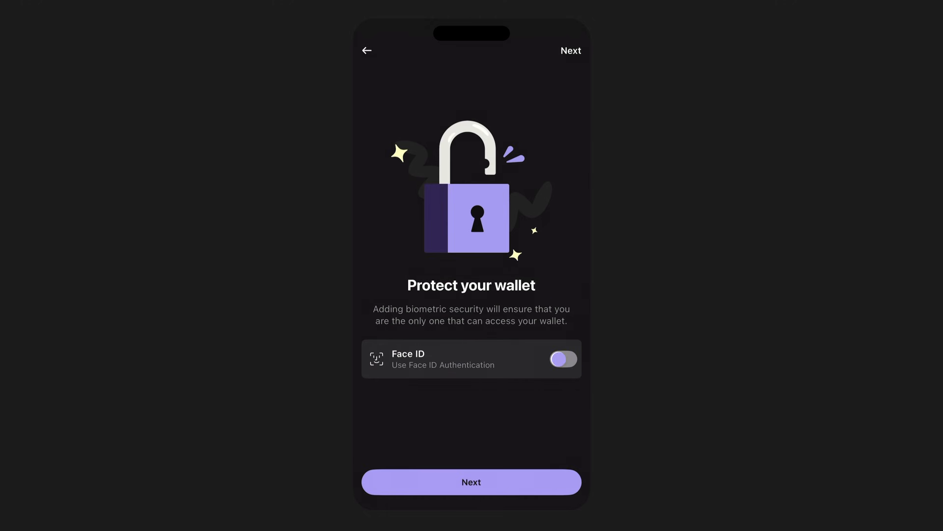
Step: Enable Face ID protection and tap through to the new wallet's home screen
{"action": "left_click", "coordinate": [563, 358]}
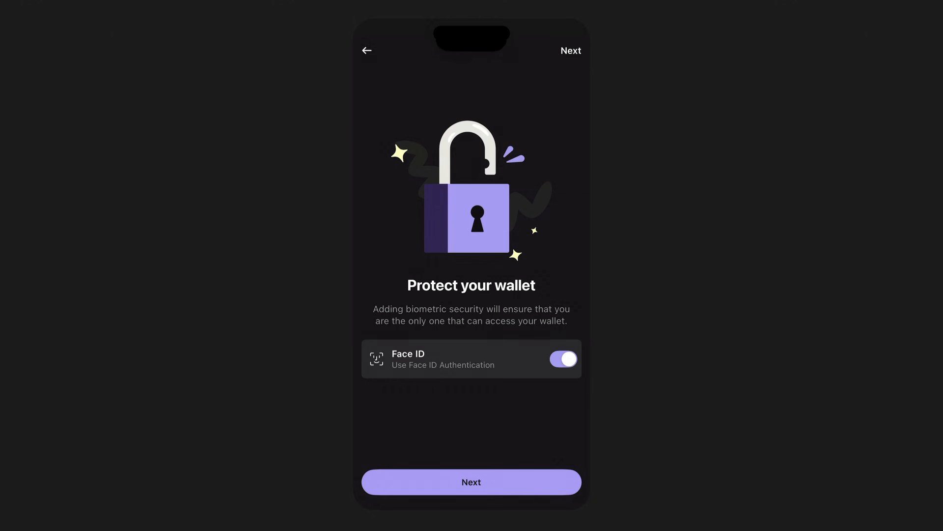
{"action": "left_click", "coordinate": [471, 482]}
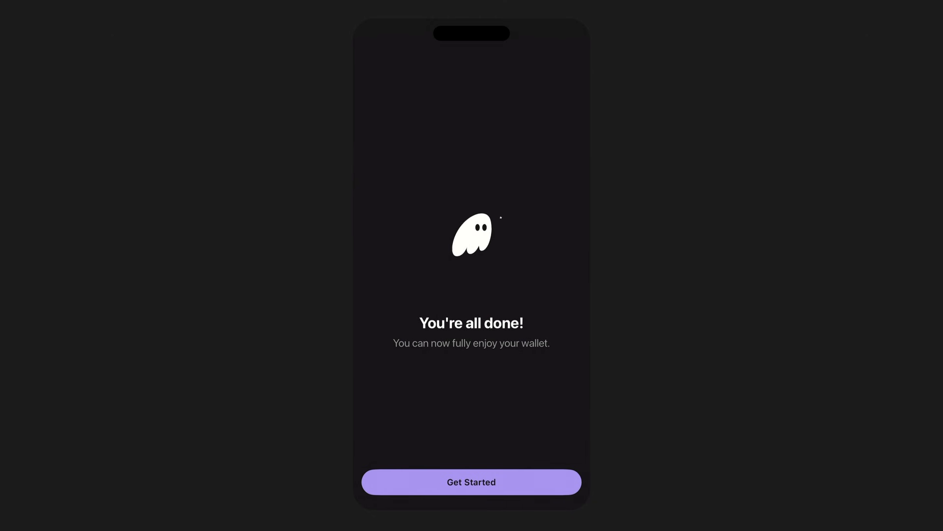
{"action": "left_click", "coordinate": [471, 482]}
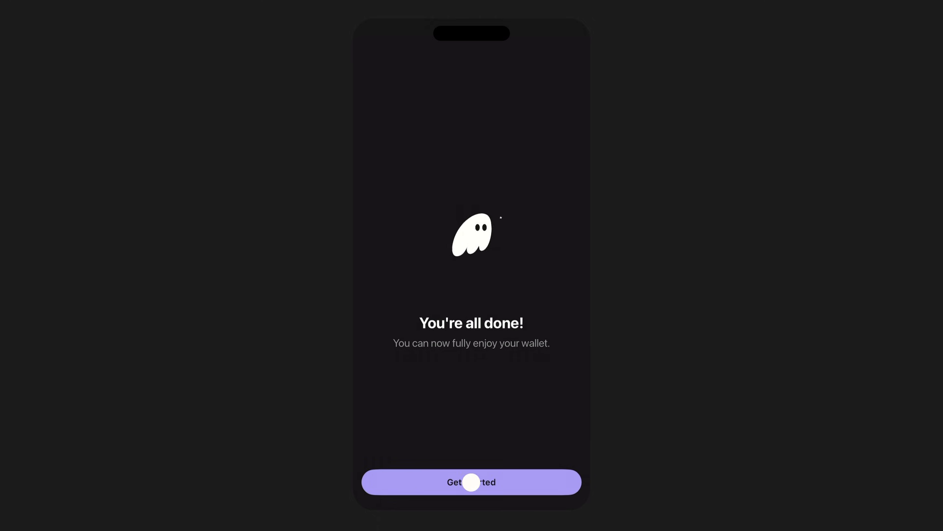
{"action": "left_click", "coordinate": [472, 482]}
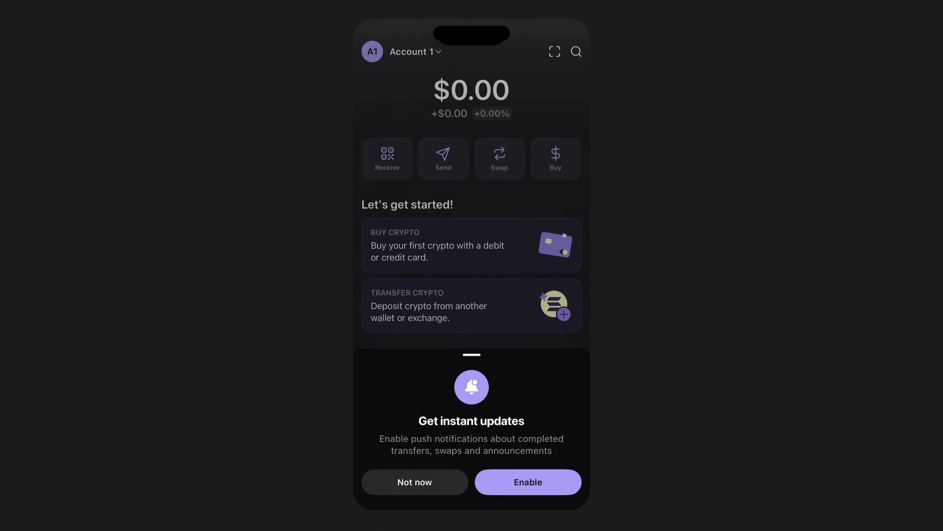